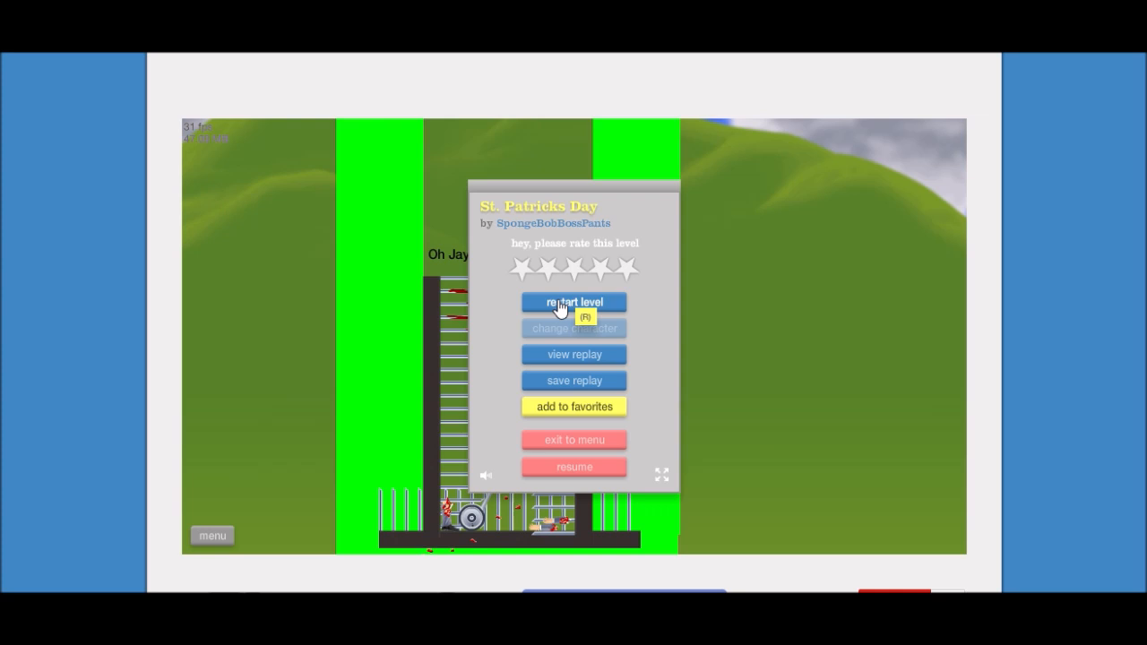
# Restart the St. Patricks Day level, putting the Segway rider back on the starting green ledge.
pyautogui.click(573, 301)
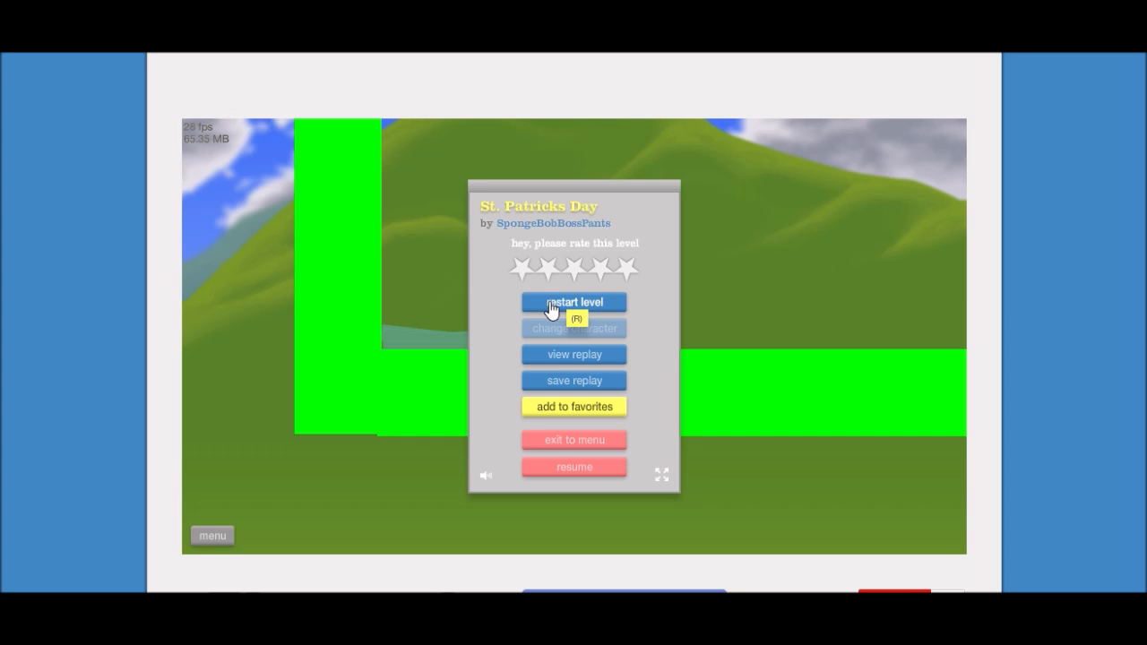
pyautogui.click(574, 301)
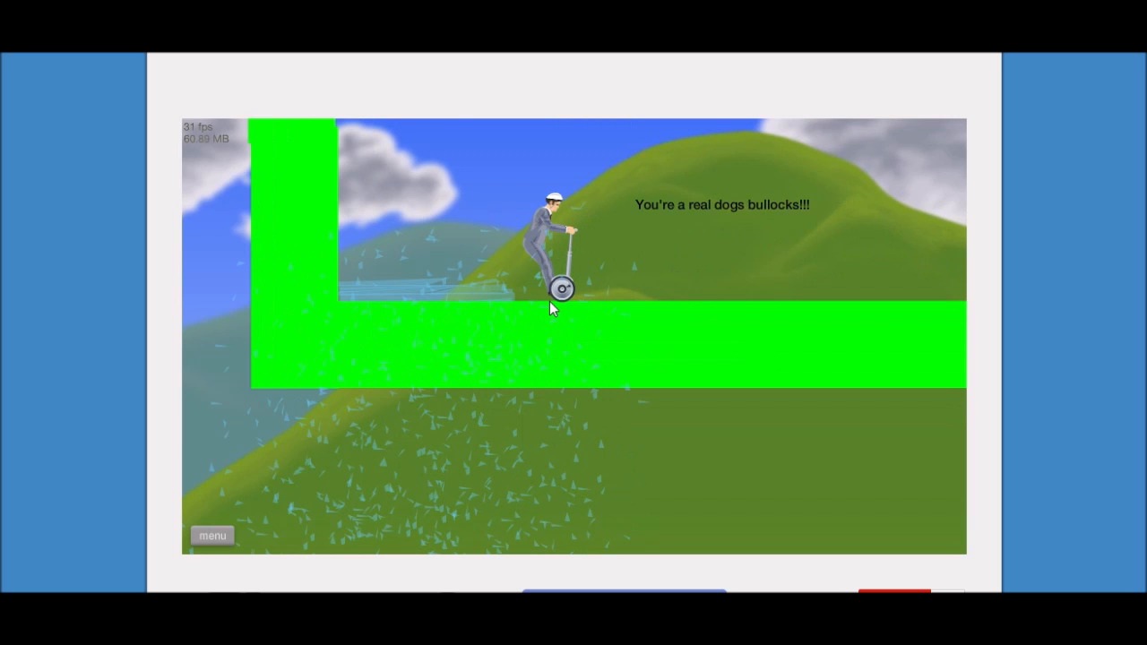